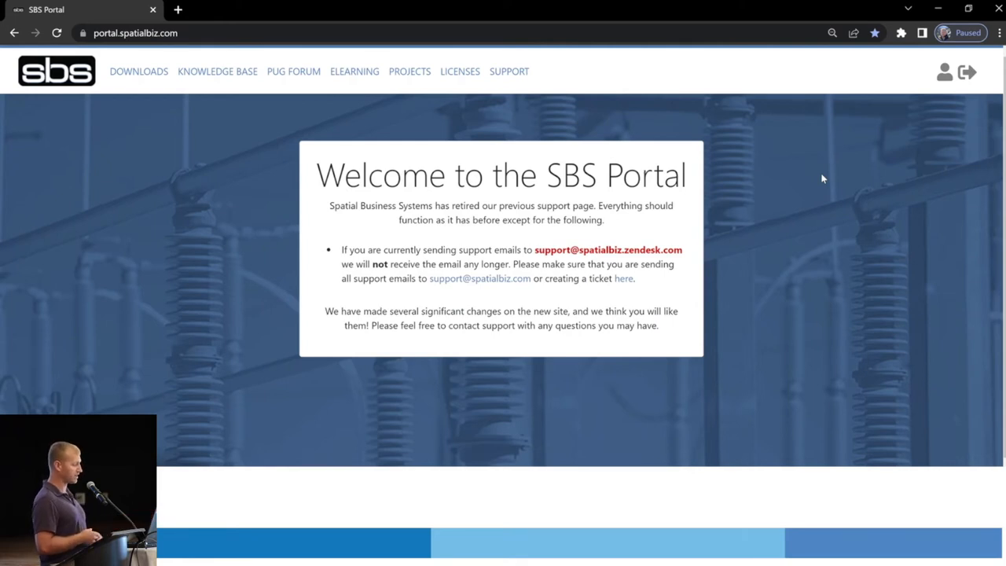
- Go to the Manage your account page showing the signed-in user's profile details
click(941, 72)
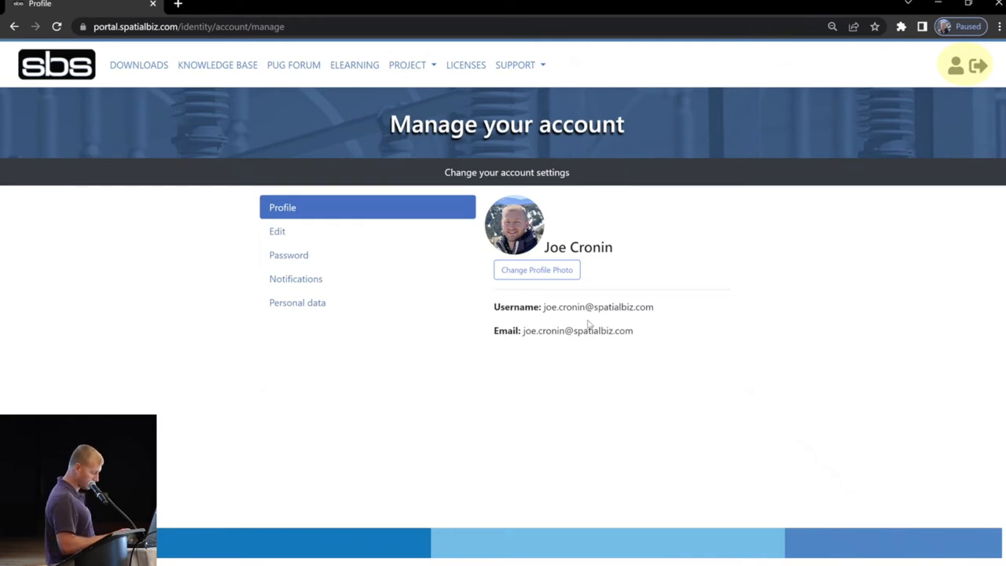
- Go to Downloads and show the Automated Utility Design 2022 versions list
click(139, 66)
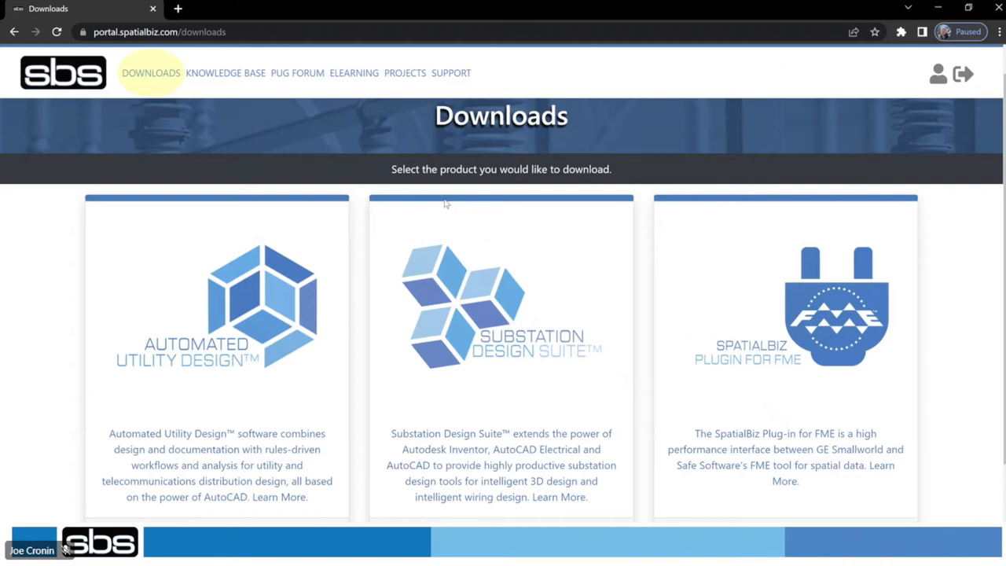
click(217, 306)
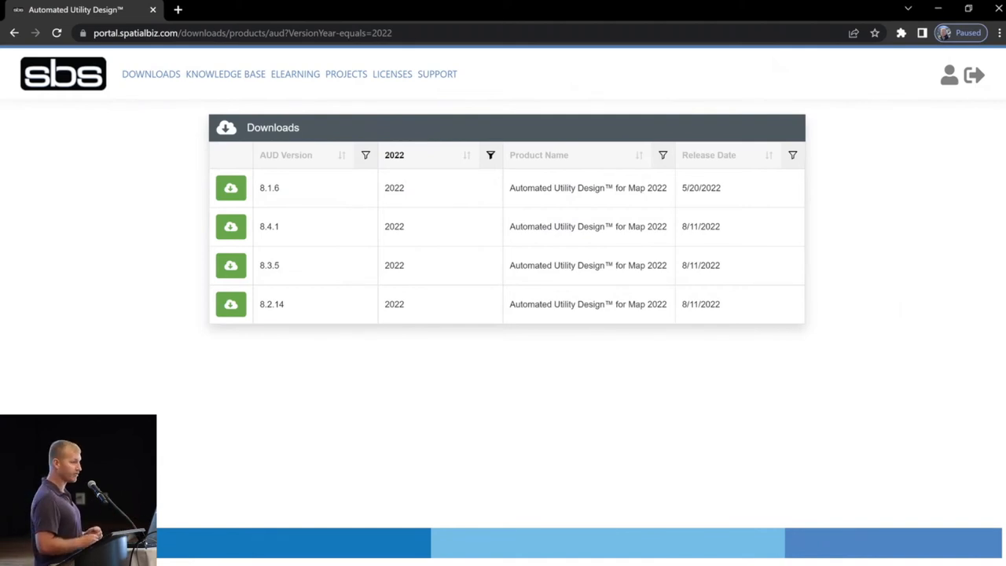
- Show version 8.4.1 of Automated Utility Design for Map 2022 with its associated products
click(229, 226)
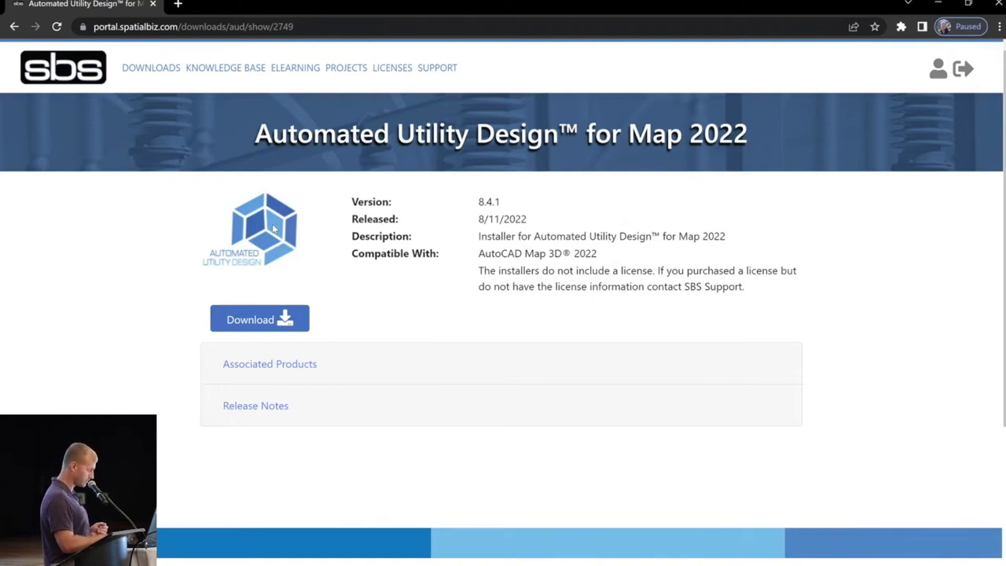
click(270, 365)
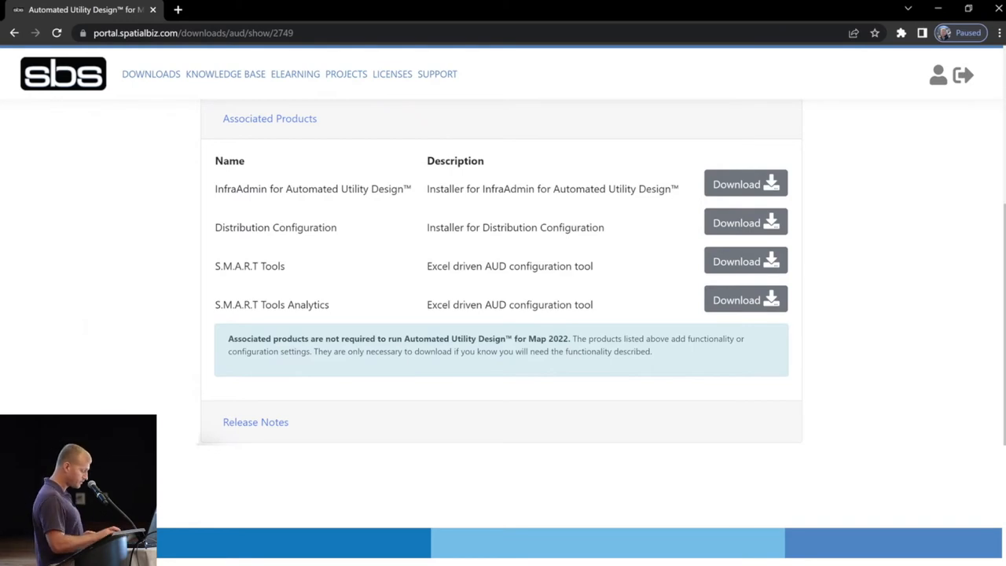
- Show the Automated Utility Design 8.4 release notes on the product page
scroll(down, 3)
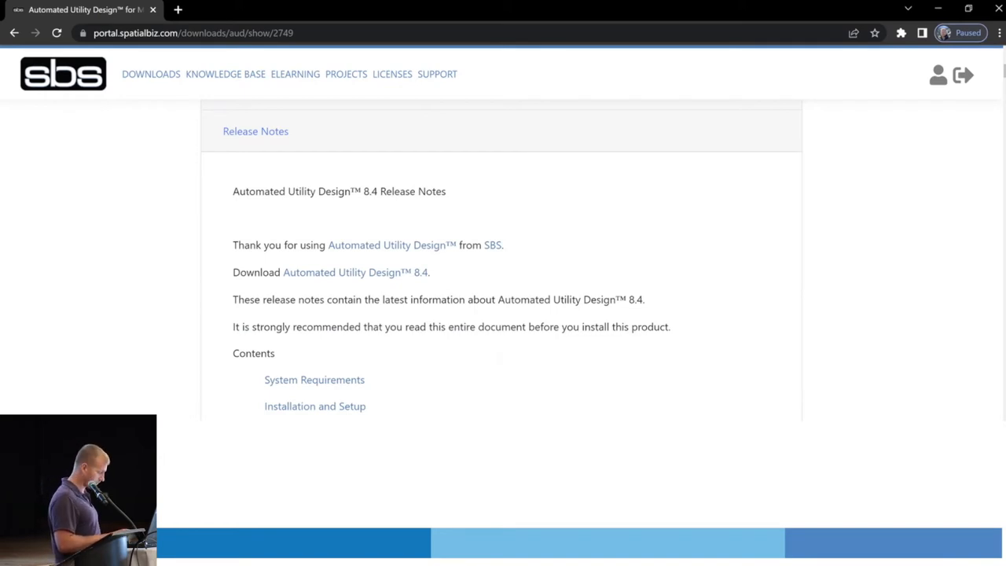
click(227, 74)
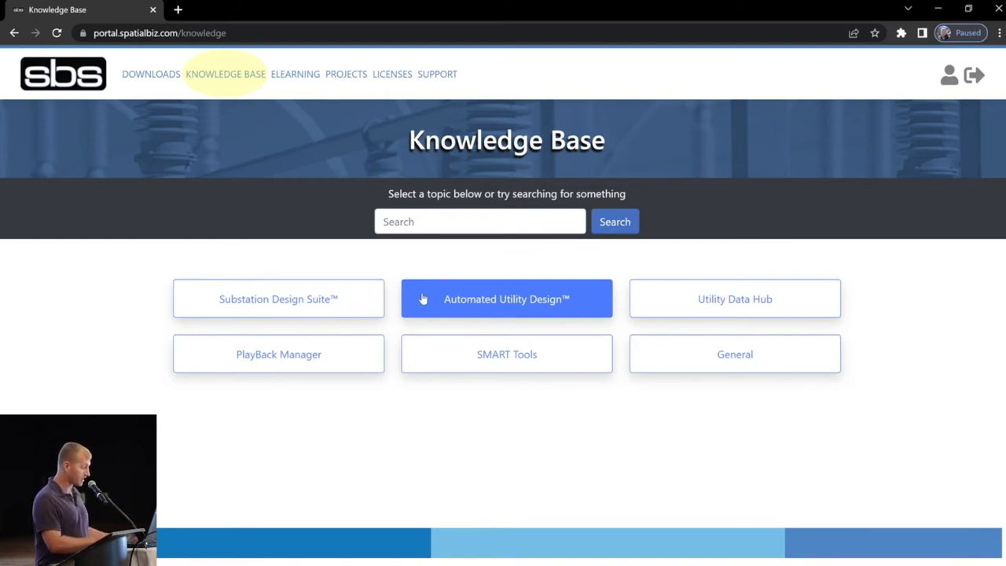
- Show the Automated Utility Design topic in the Knowledge Base
click(506, 299)
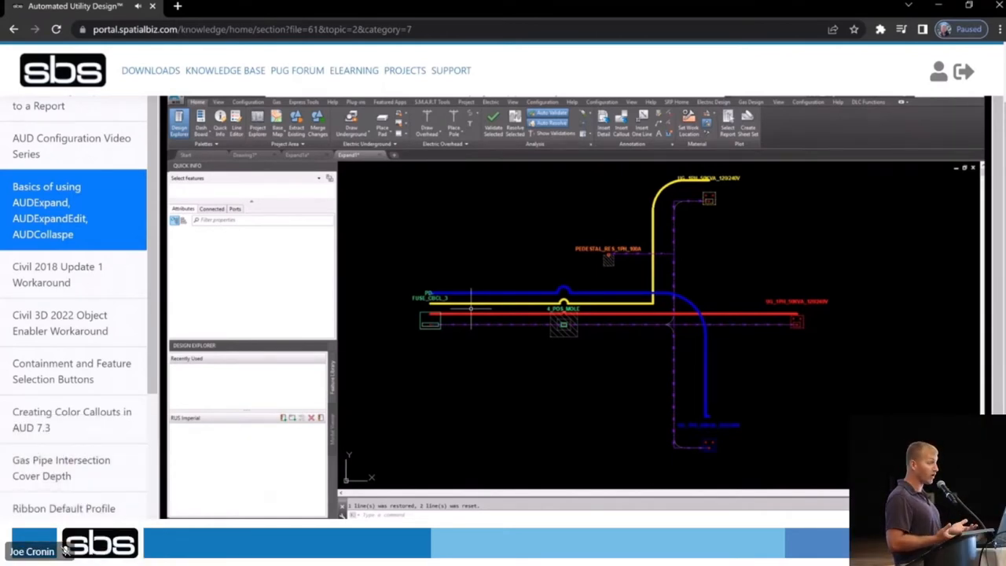
mouse_move(434, 228)
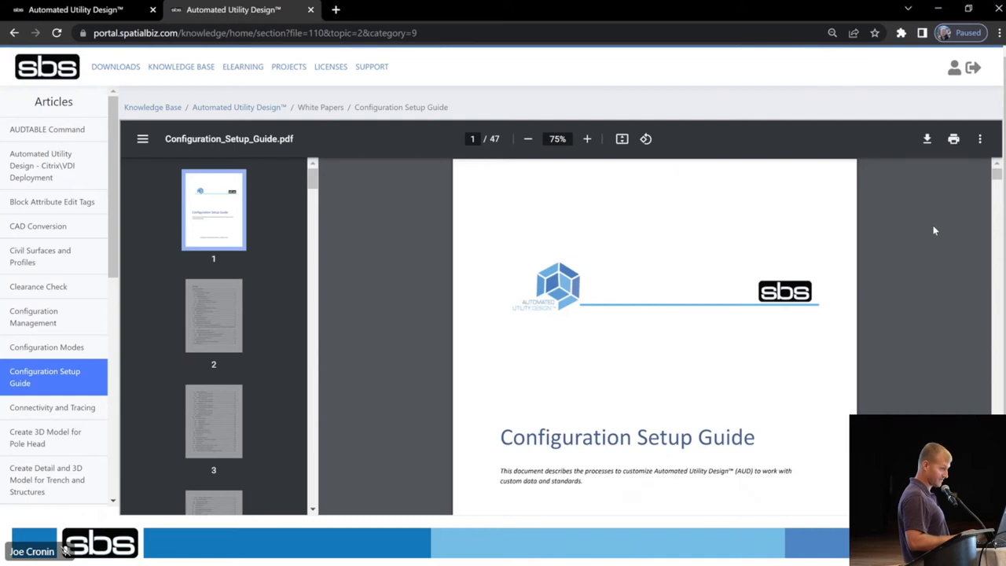
- Go to the eLearning Access page listing two AUD eLearning seats expiring 9/9/2022
click(259, 66)
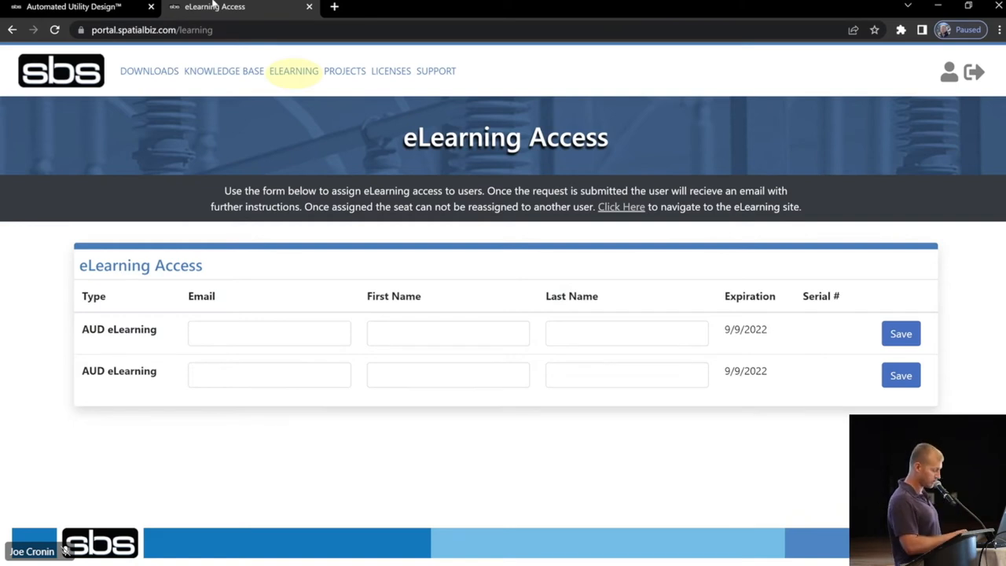
- Go to the Projects page, which reports no projects found
click(621, 206)
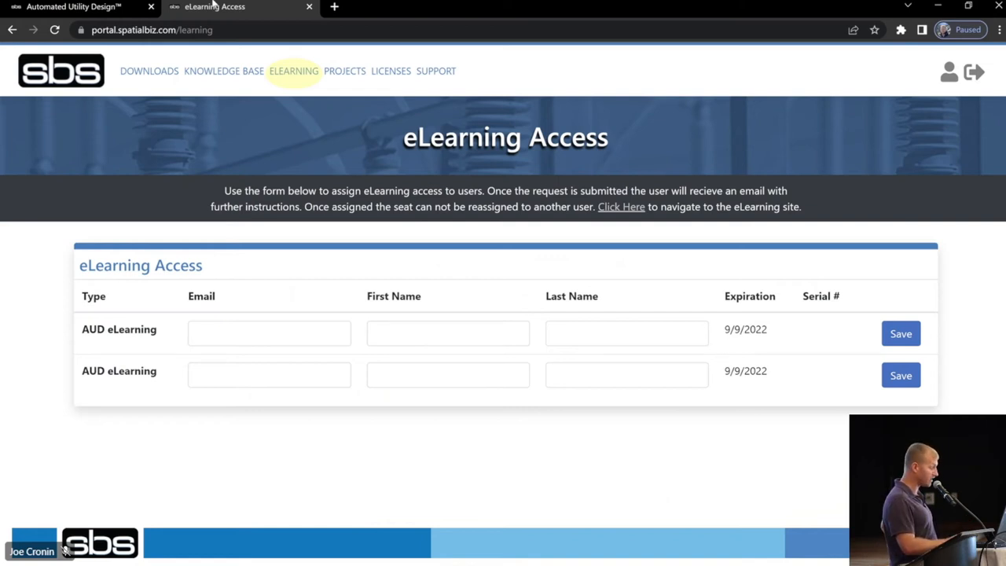
click(619, 208)
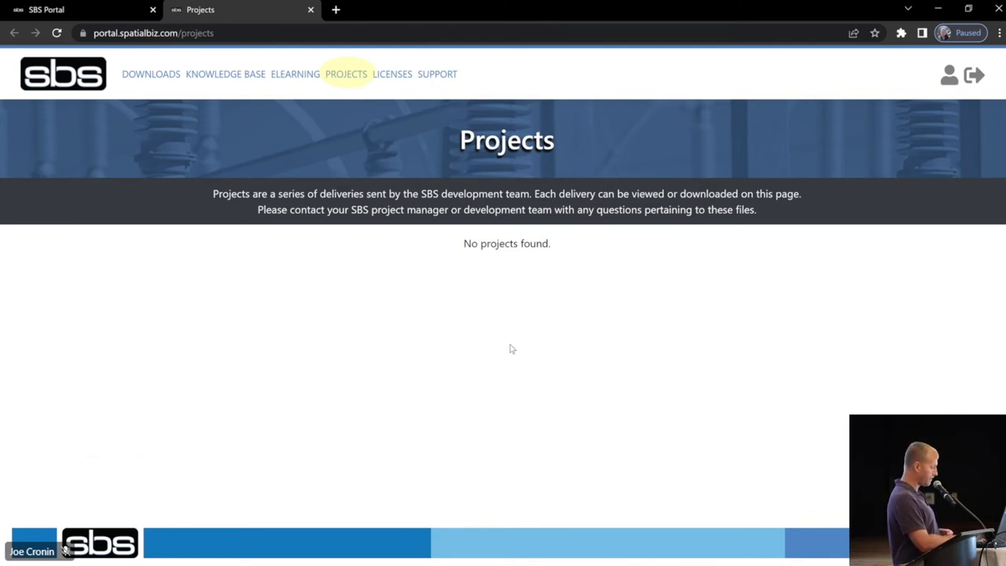
- Go to the Licenses page with Named User, Flex, Single User and Multi-User options
click(391, 74)
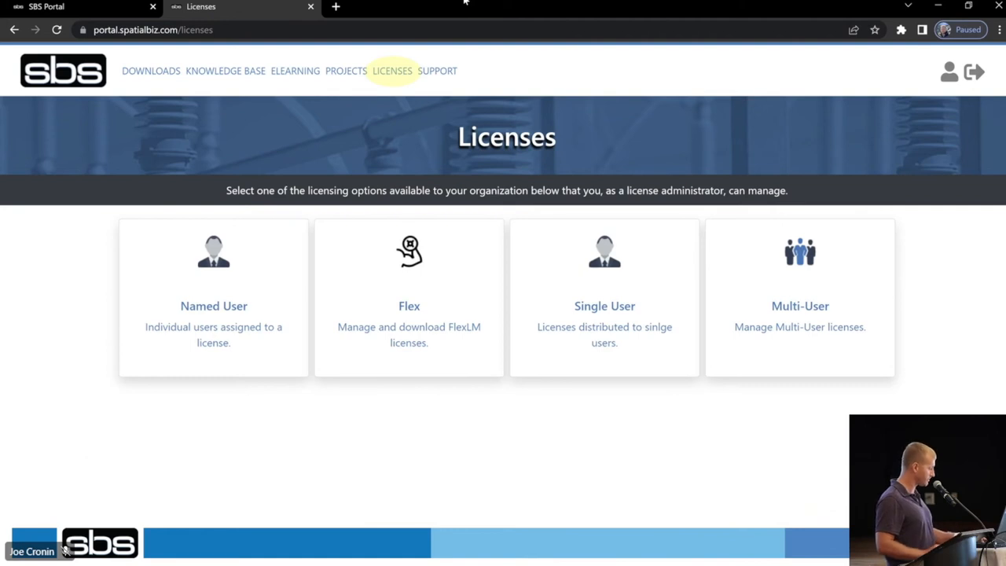
- Go to the Support page with Knowledge Base, My Cases, Company Cases and Submit Case
click(442, 72)
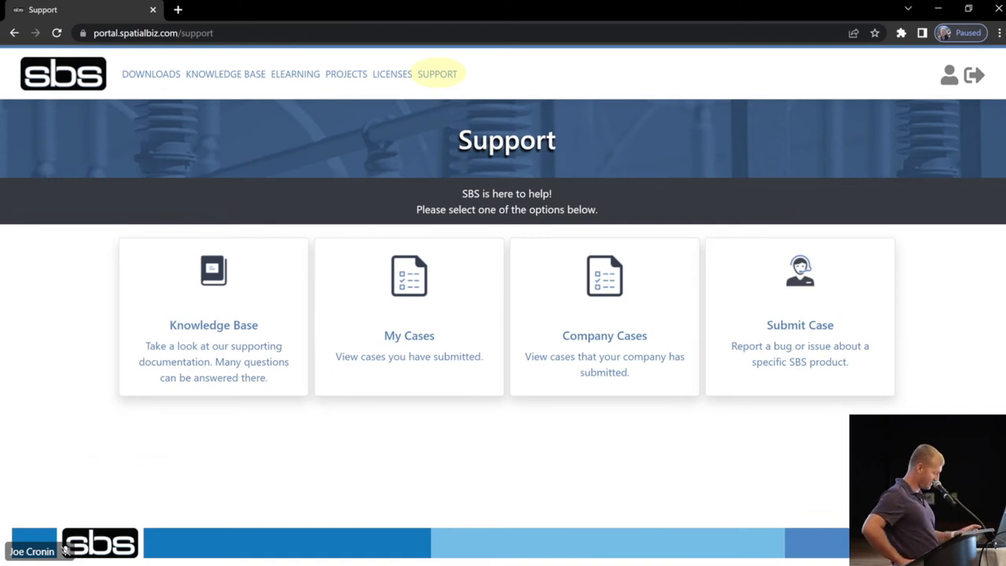
- Revisit the Licenses page, then return to the Support page's four help options
click(391, 71)
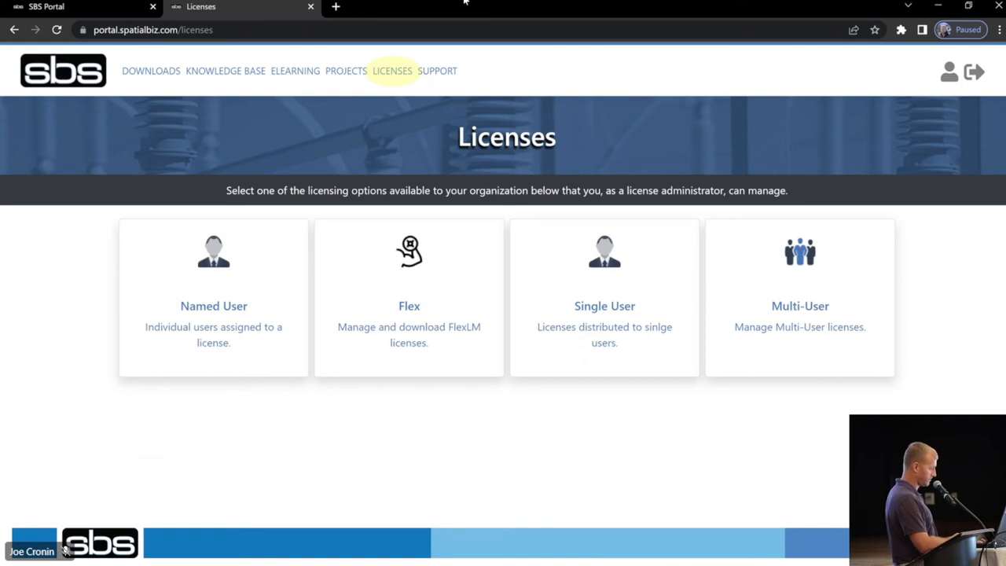
click(440, 74)
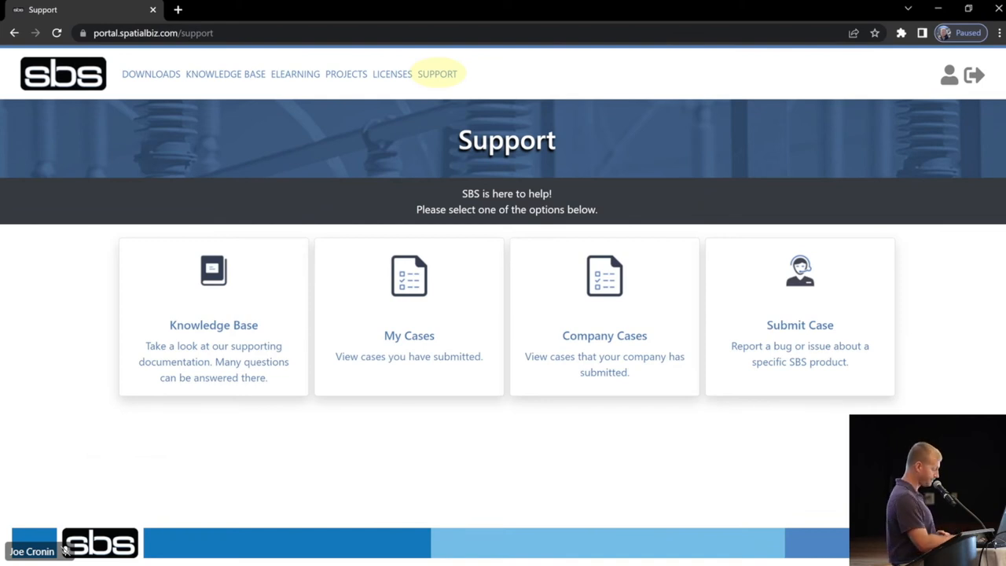
- Start a new support case from the Support page's Submit Case option
click(799, 323)
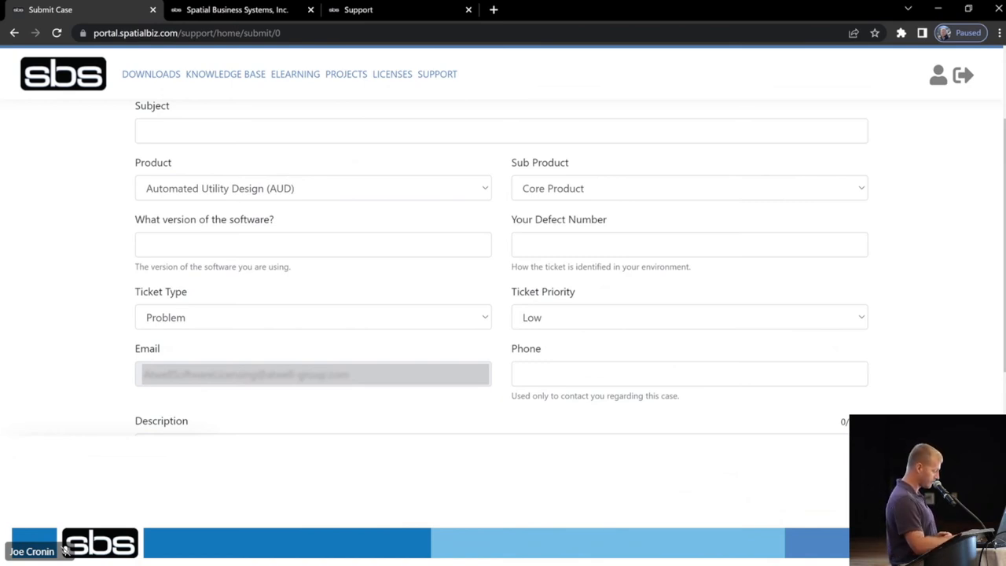
- Expand the Product list showing FME, Model Map, Net Maps and SMART Tools
click(313, 189)
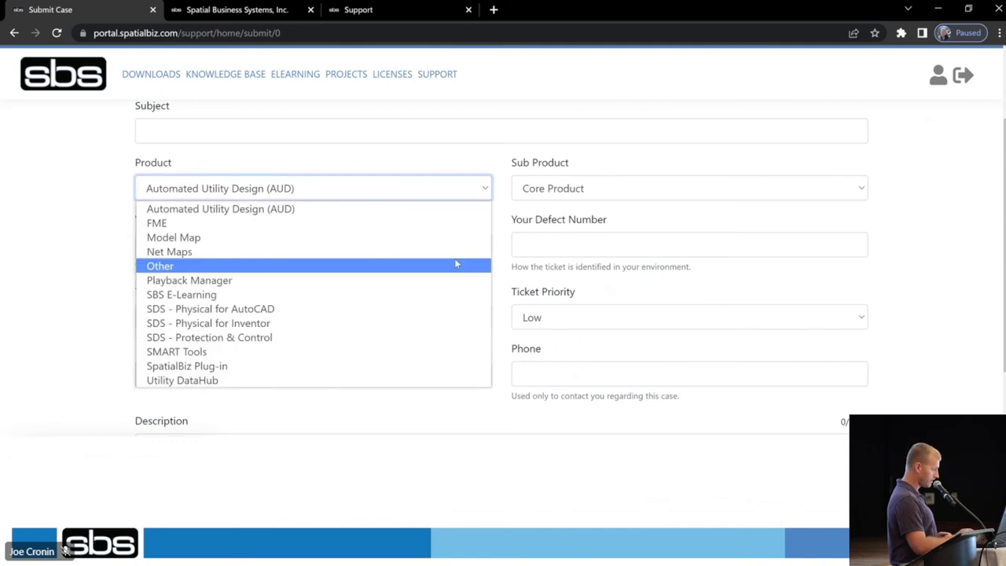